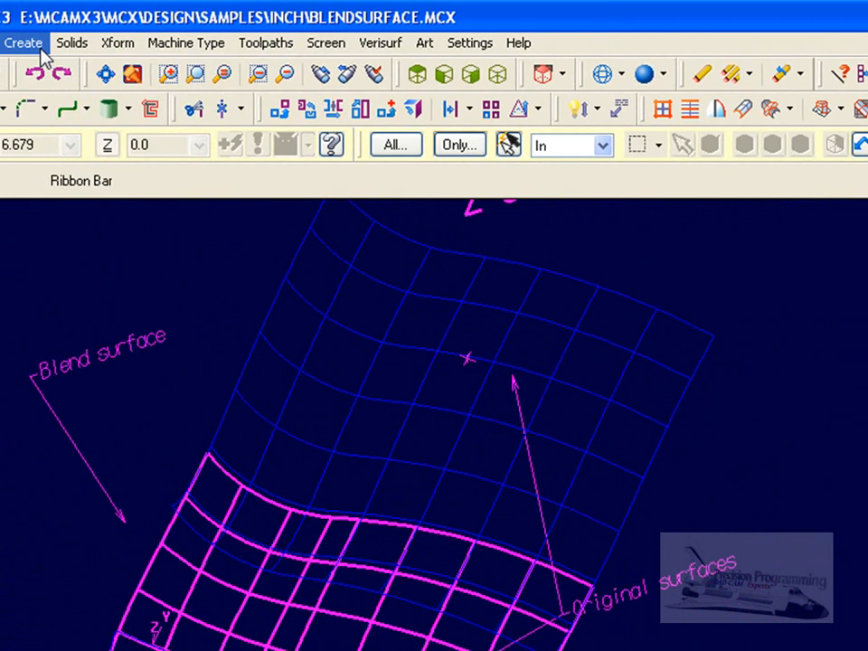
# Start the Xform Project command so it asks which entities to project.
pyautogui.click(230, 44)
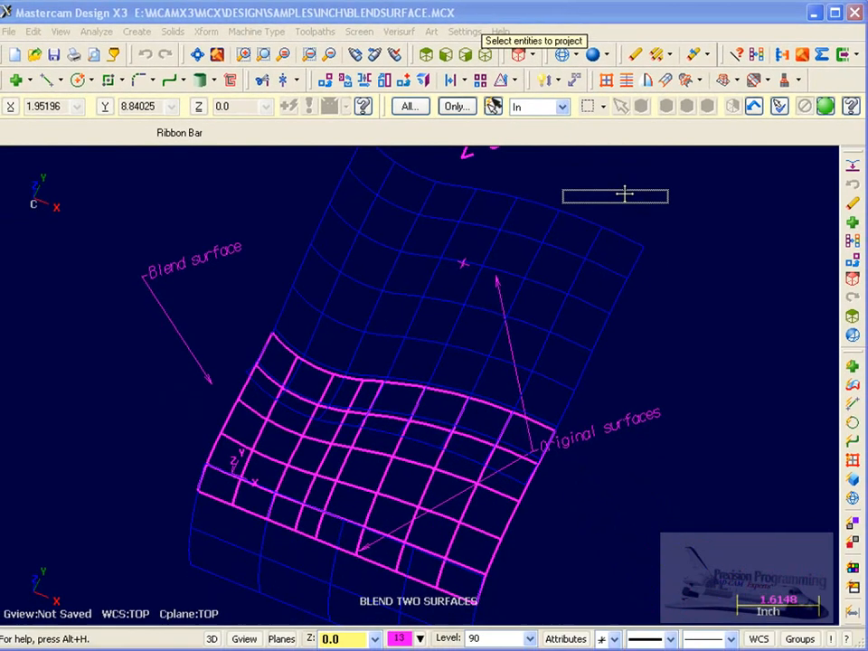
pyautogui.moveTo(745, 166)
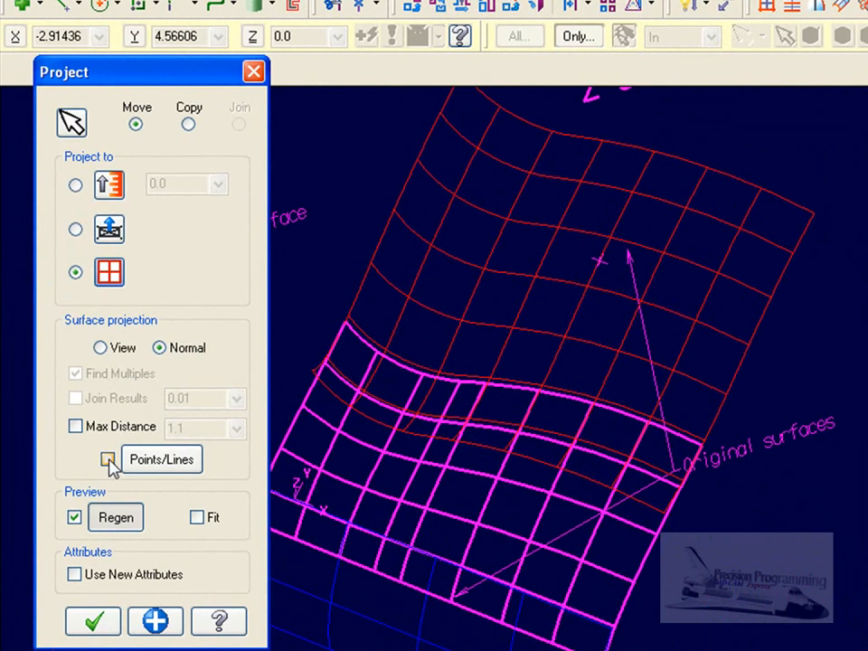
# Enable Points/Lines output for the normal projection and reach its line length options.
pyautogui.click(109, 460)
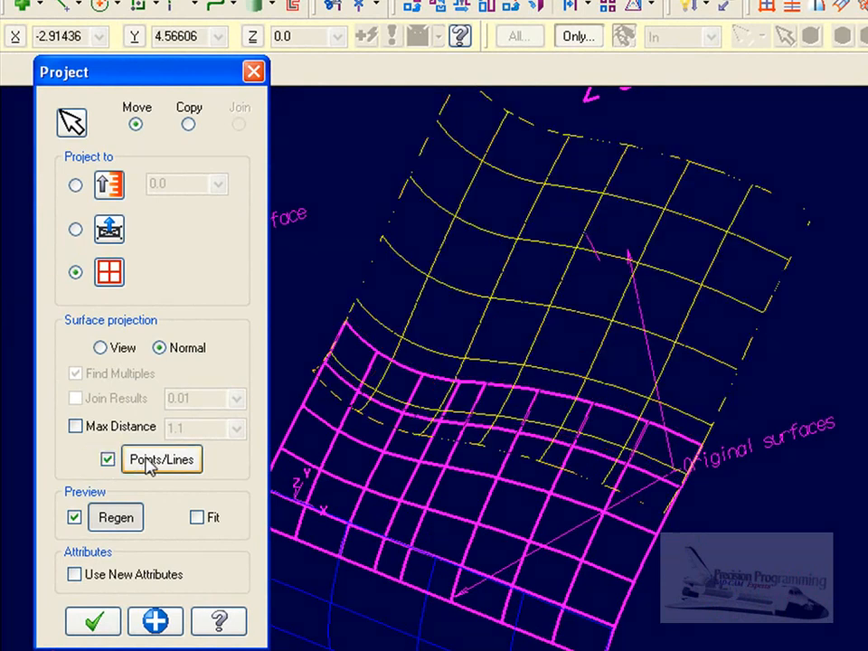
pyautogui.click(161, 459)
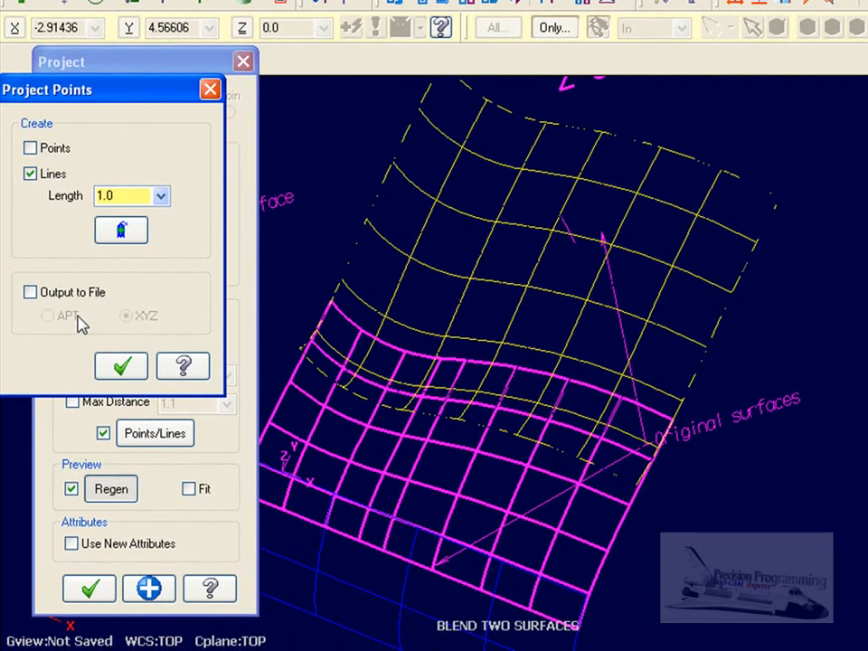
pyautogui.moveTo(80, 325)
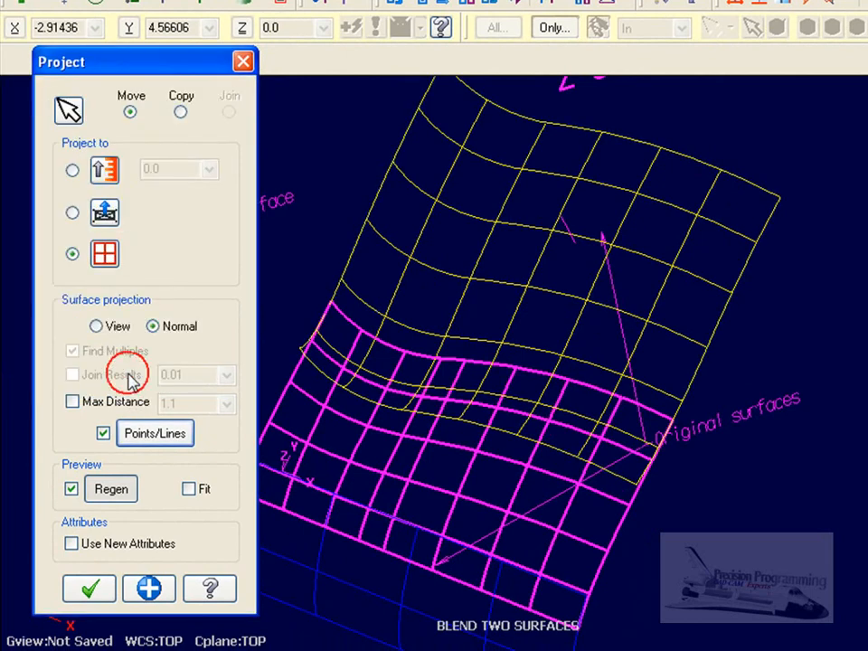
pyautogui.click(130, 110)
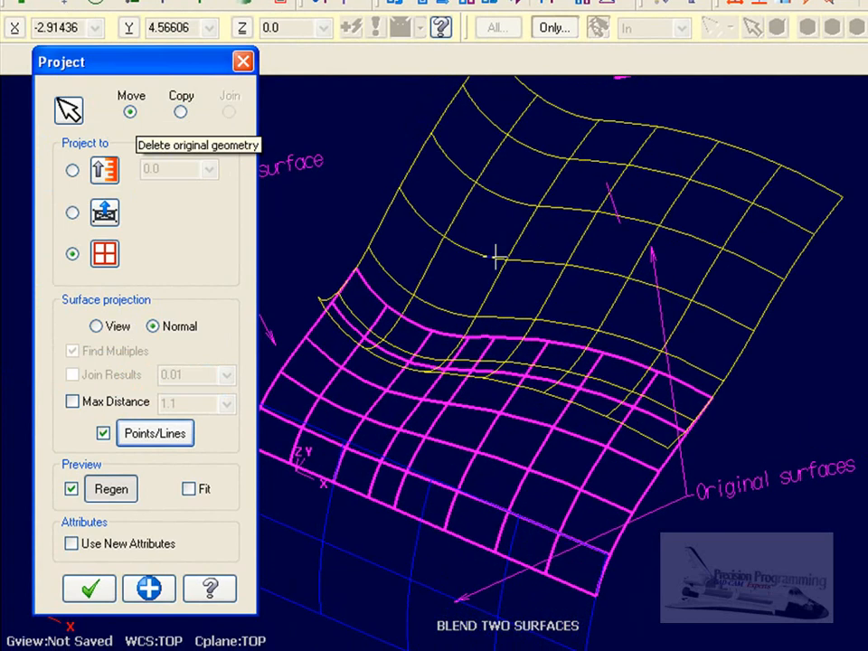
pyautogui.click(181, 112)
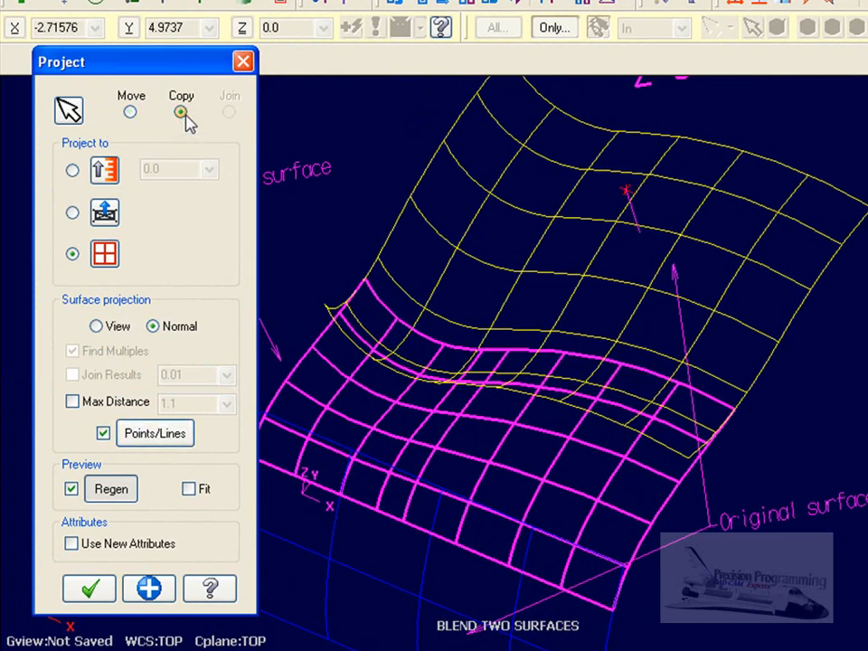
pyautogui.click(130, 112)
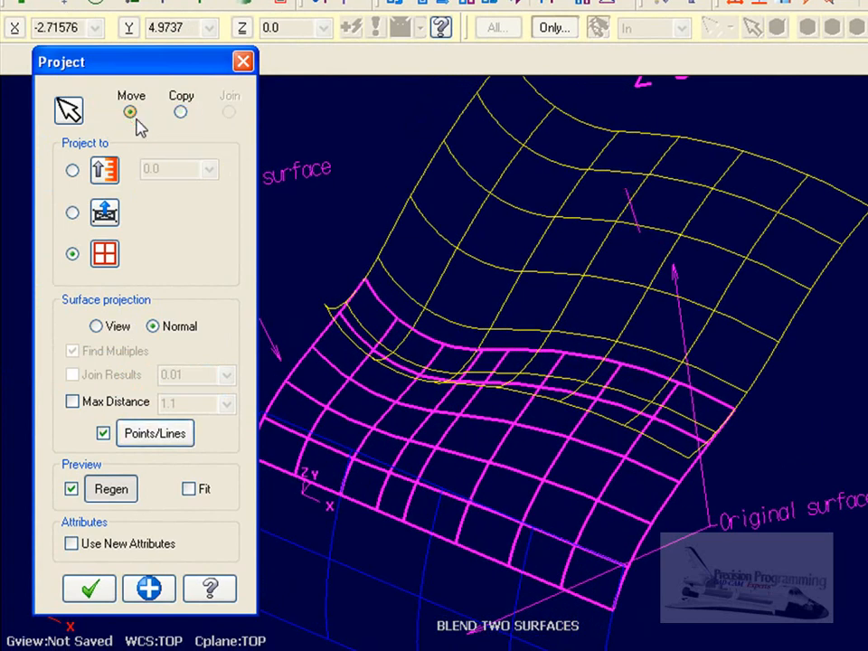